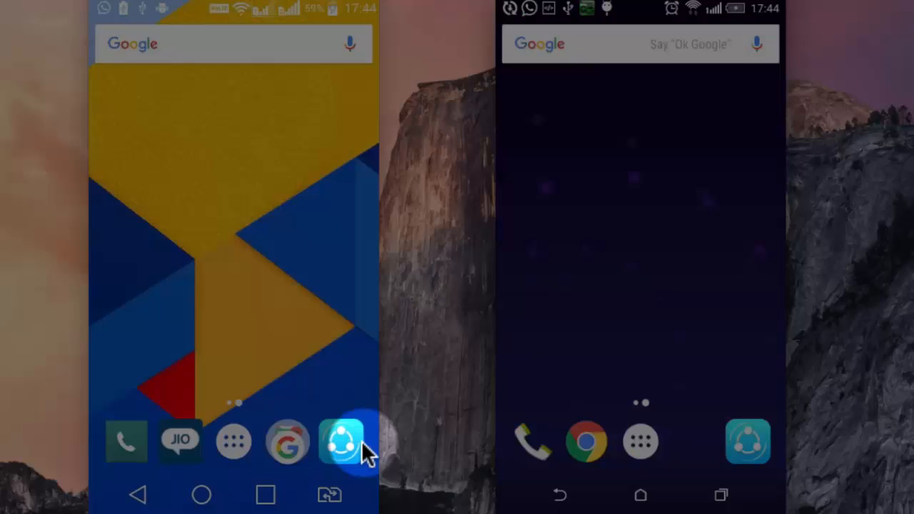
- Launch SHAREit on both the left and right phones
{"action": "left_click", "coordinate": [342, 440]}
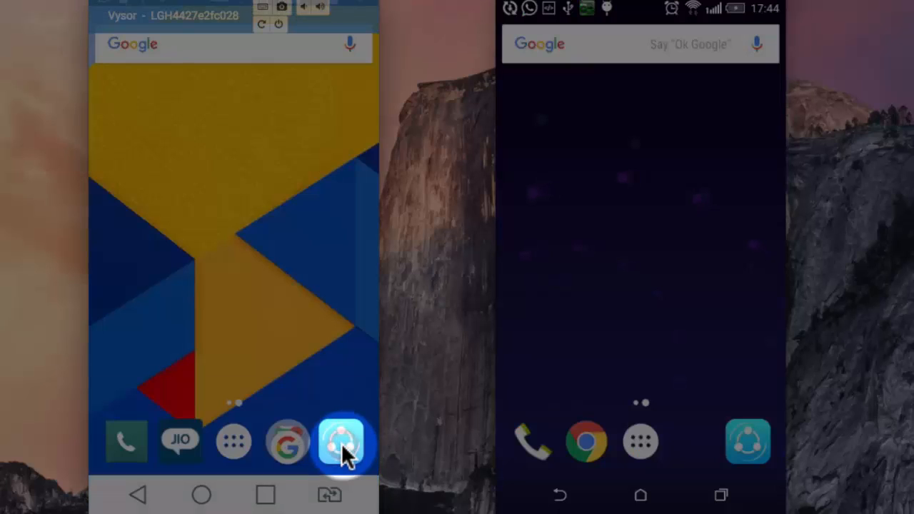
{"action": "left_click", "coordinate": [343, 440]}
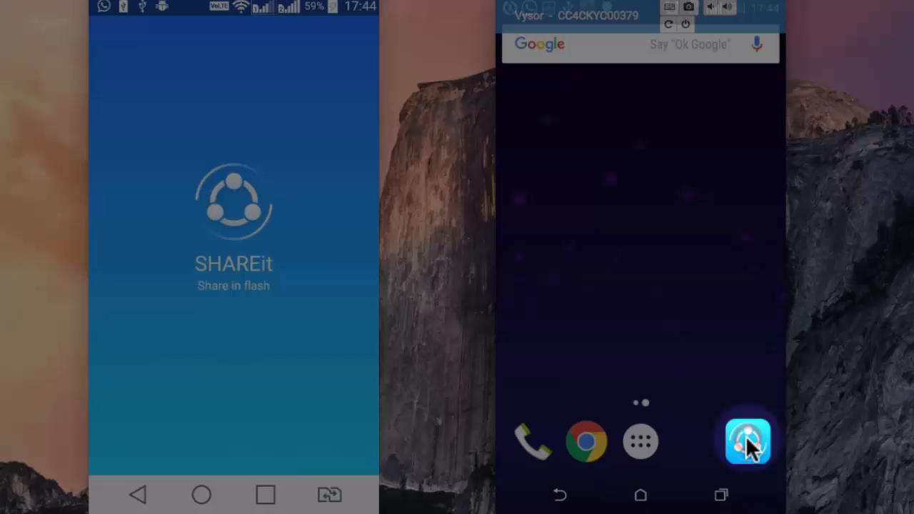
{"action": "left_click", "coordinate": [747, 440]}
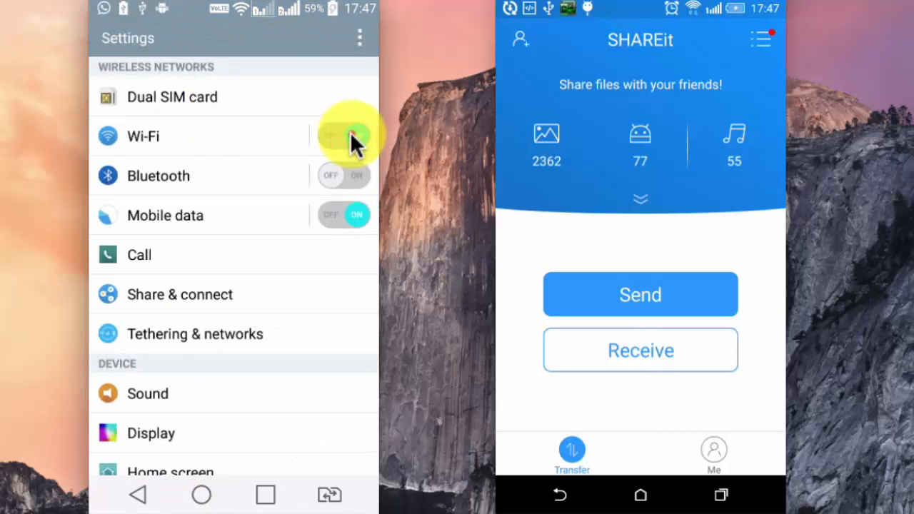
- Switch off Wi-Fi and mobile data on the left phone and leave the right phone's network settings
{"action": "left_click", "coordinate": [350, 214]}
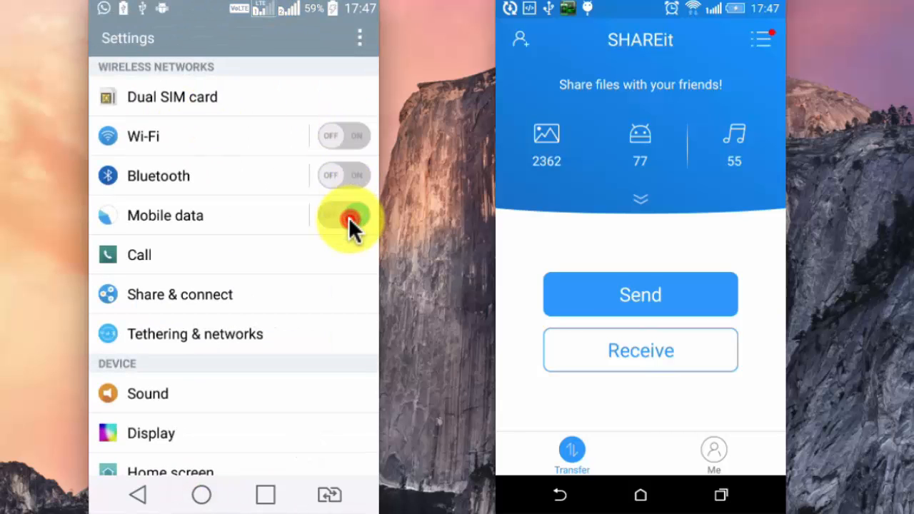
{"action": "left_click", "coordinate": [194, 334]}
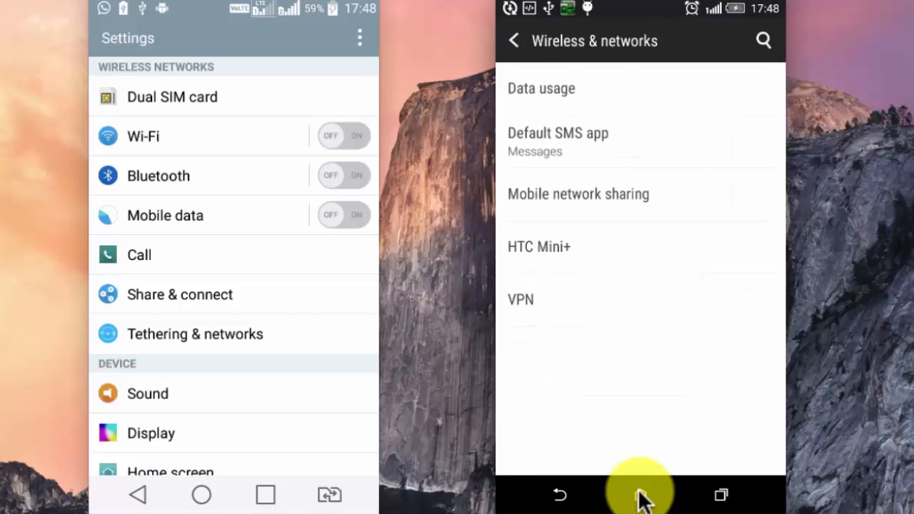
{"action": "left_click", "coordinate": [578, 194]}
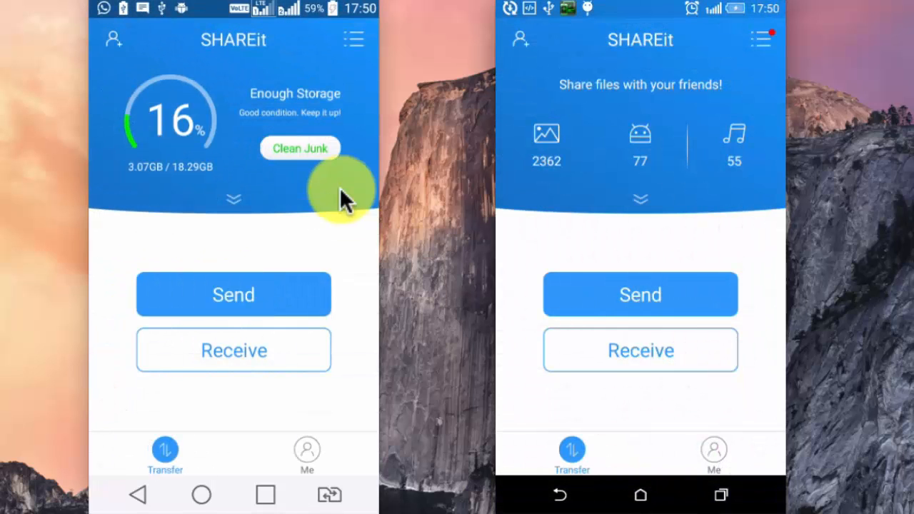
{"action": "mouse_move", "coordinate": [307, 250]}
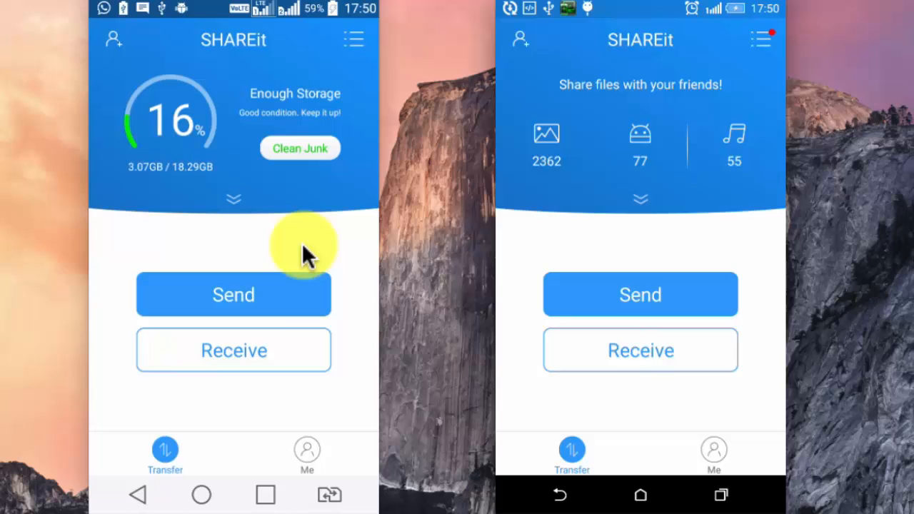
{"action": "mouse_move", "coordinate": [379, 245]}
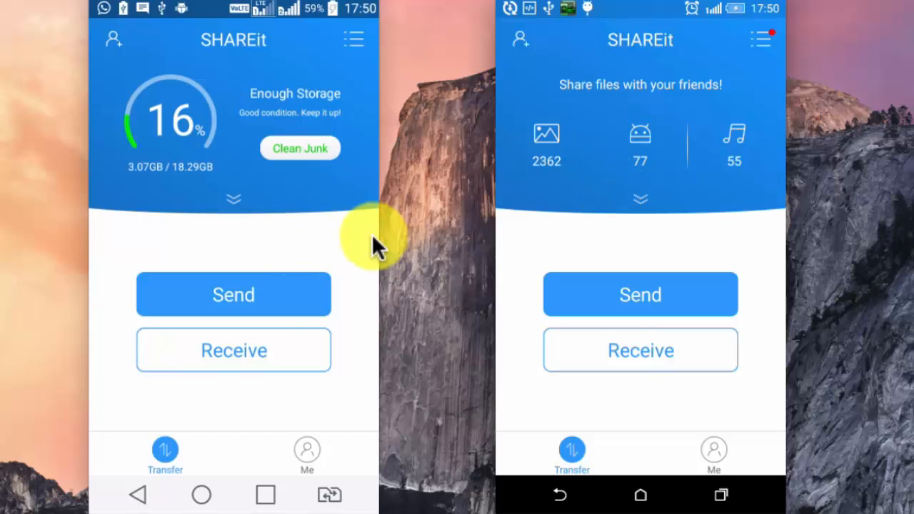
{"action": "mouse_move", "coordinate": [597, 335]}
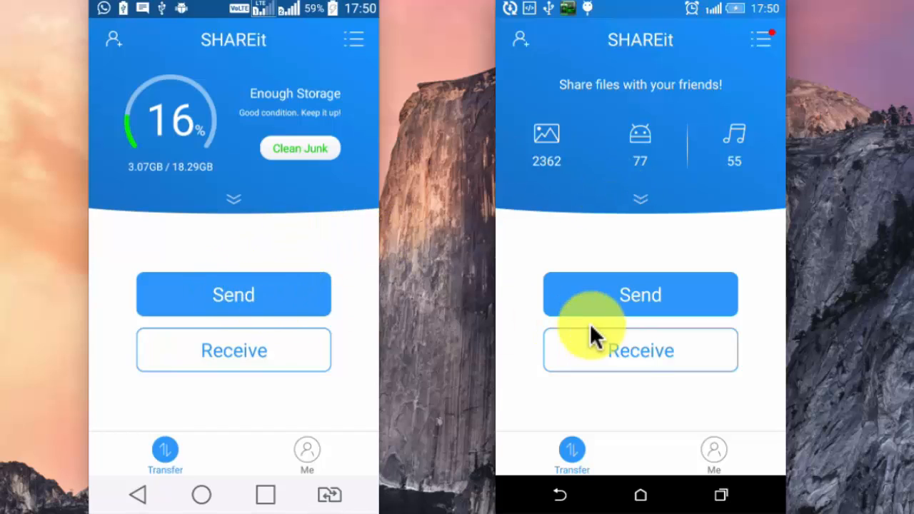
{"action": "mouse_move", "coordinate": [640, 364]}
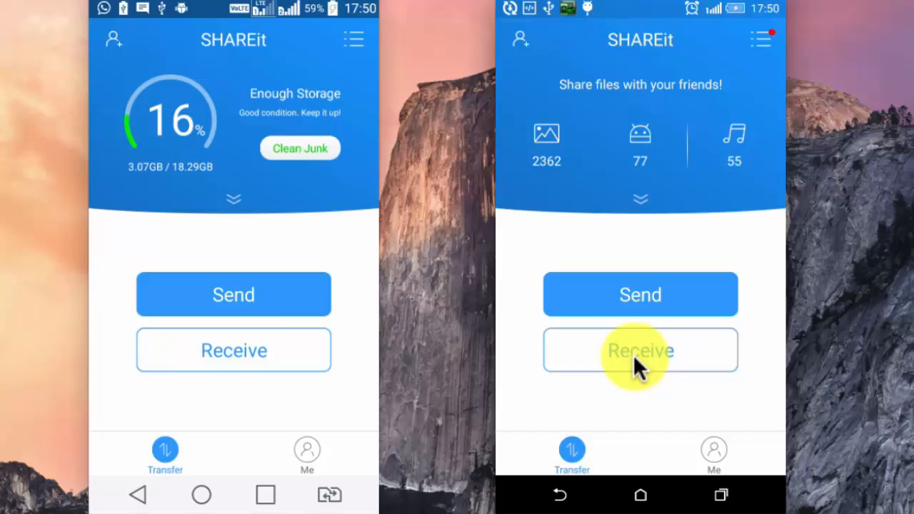
- Put the right phone in Receive mode and send four selected photos from the left phone's Photos list
{"action": "left_click", "coordinate": [640, 350]}
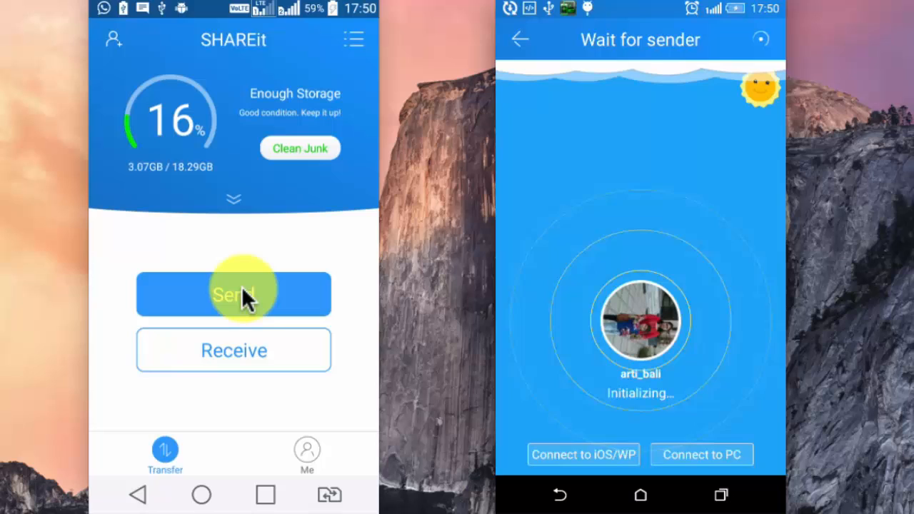
{"action": "left_click", "coordinate": [235, 294]}
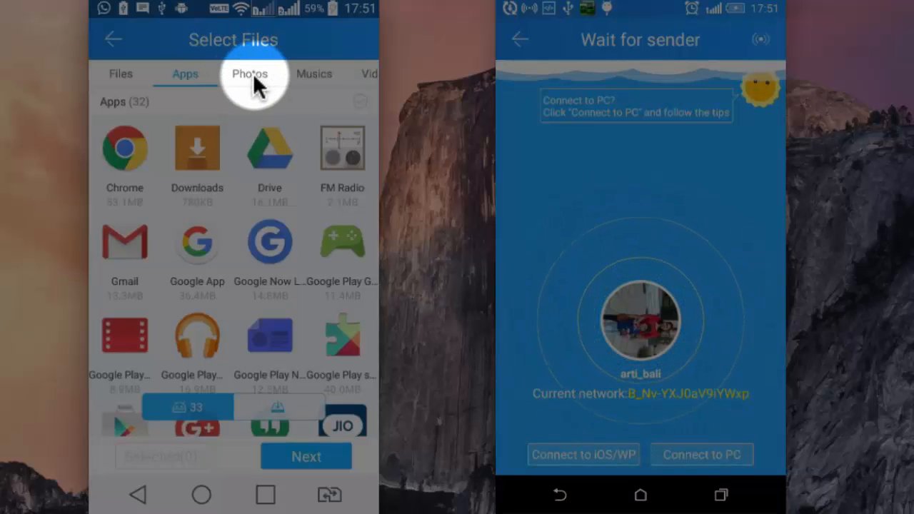
{"action": "left_click", "coordinate": [248, 74]}
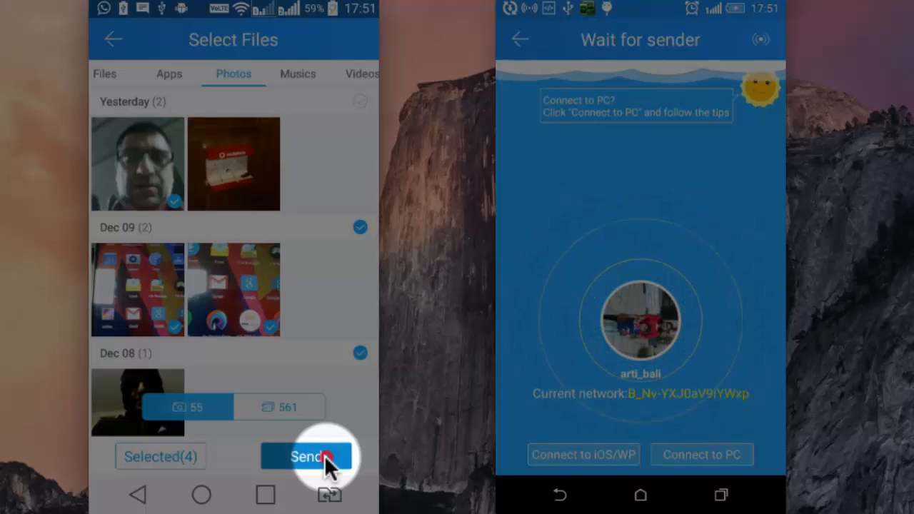
{"action": "left_click", "coordinate": [305, 456]}
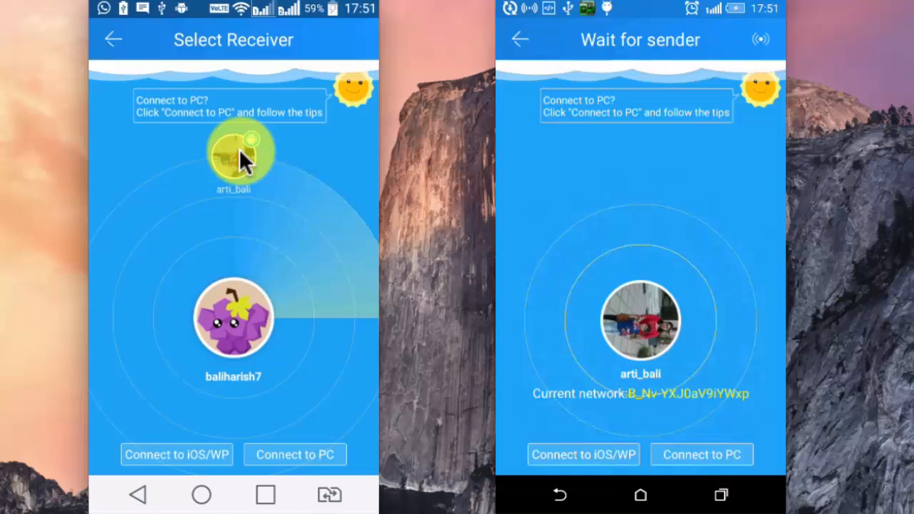
- Choose the waiting phone as receiver so the four photos (3.7 MB) transfer in one second
{"action": "left_click", "coordinate": [234, 154]}
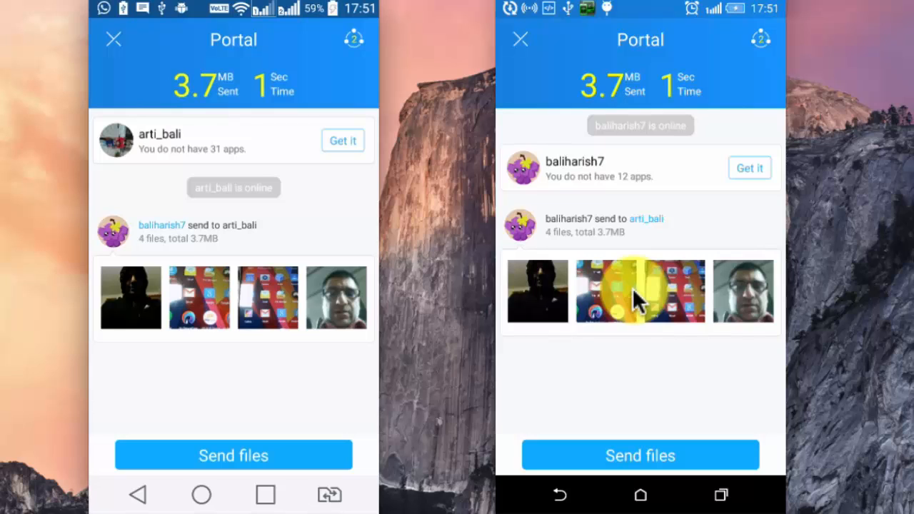
{"action": "mouse_move", "coordinate": [189, 407]}
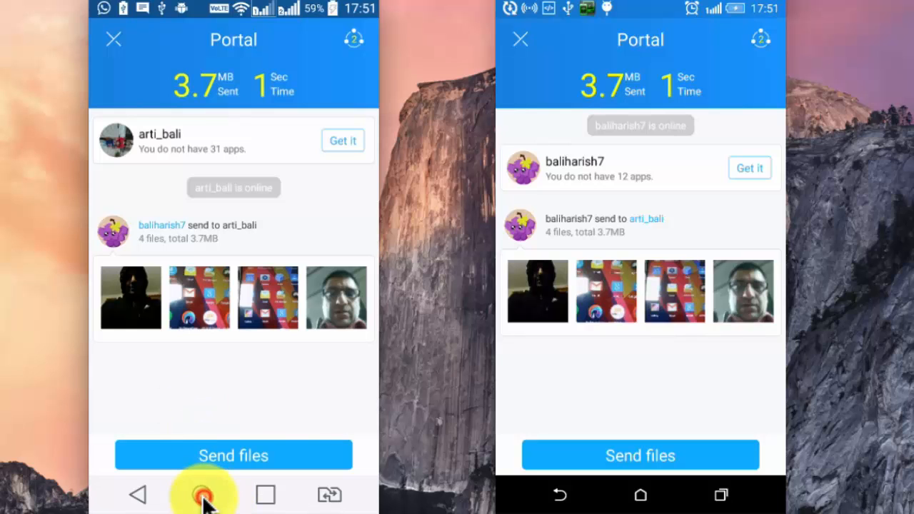
- Turn Wi-Fi back on in the left phone's Android Settings
{"action": "left_click", "coordinate": [203, 494]}
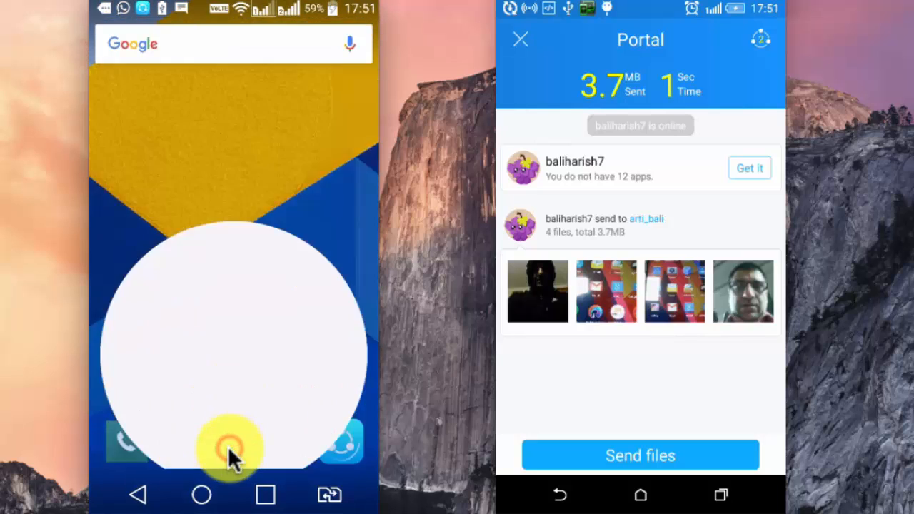
{"action": "left_click", "coordinate": [230, 445]}
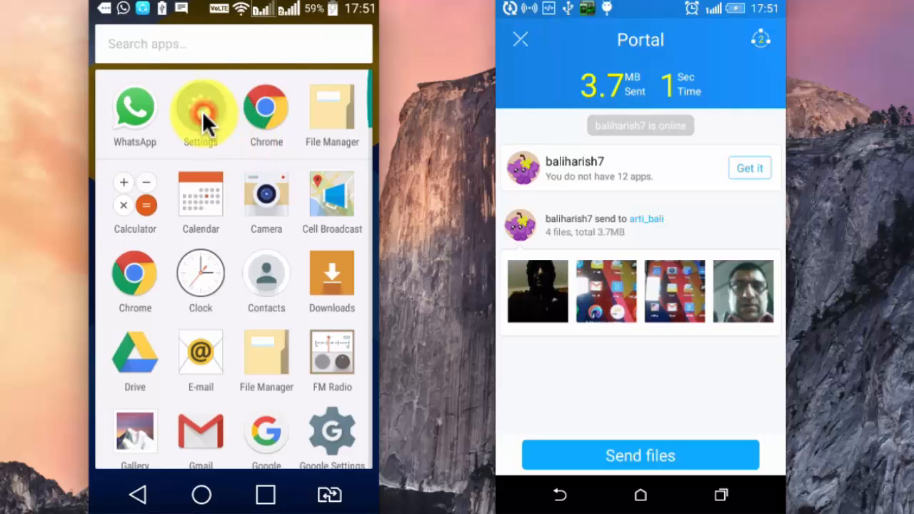
{"action": "left_click", "coordinate": [200, 106]}
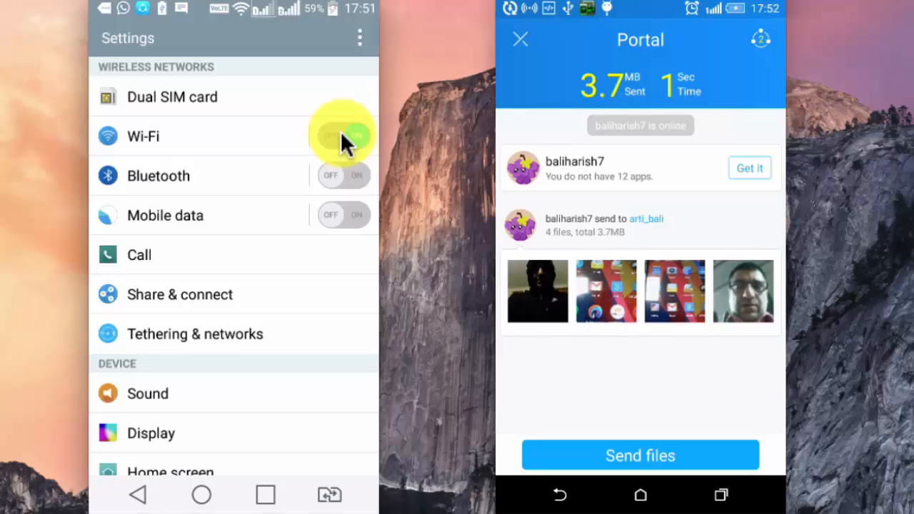
{"action": "left_click", "coordinate": [346, 136]}
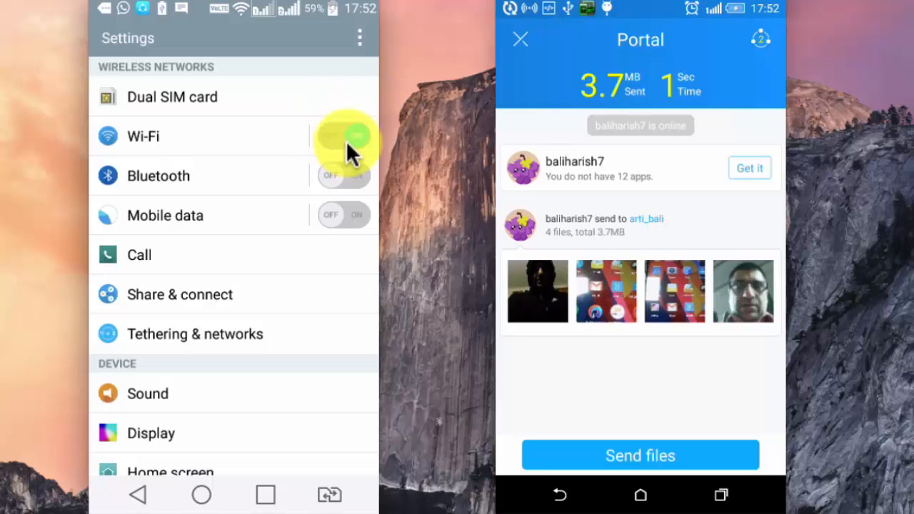
{"action": "left_click", "coordinate": [346, 136]}
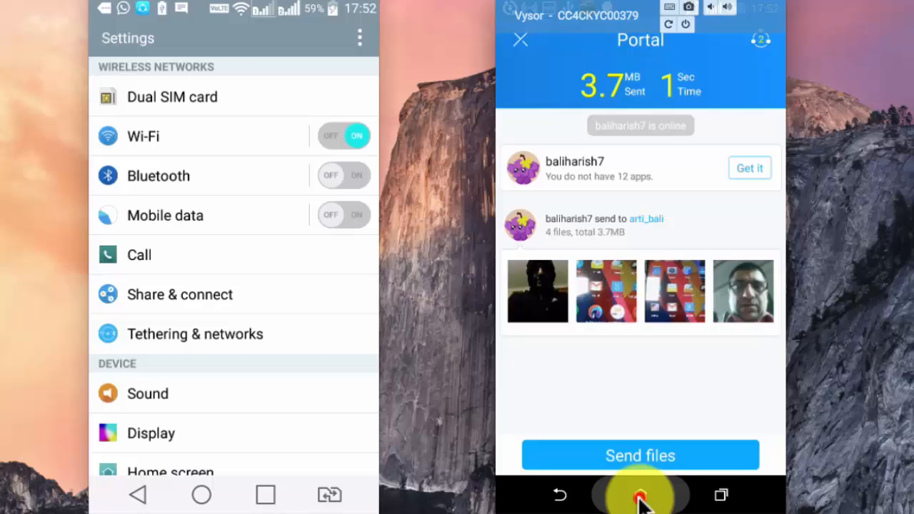
- Show the right phone's mobile network sharing with its hotspot active, then return both phones home
{"action": "left_click", "coordinate": [640, 494]}
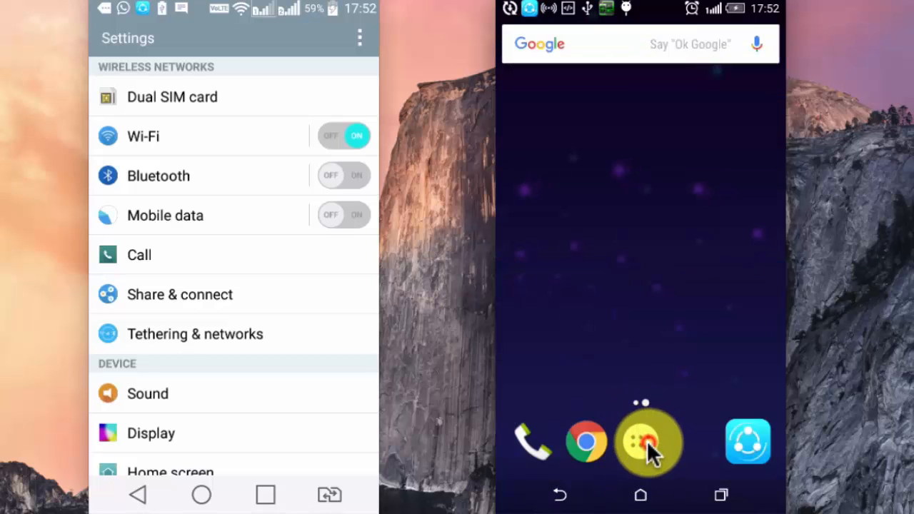
{"action": "left_click", "coordinate": [648, 441]}
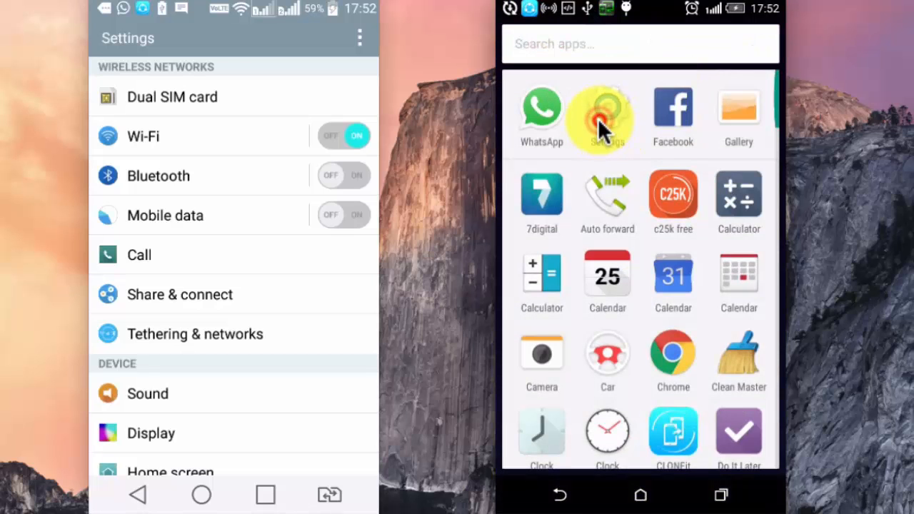
{"action": "left_click", "coordinate": [607, 115]}
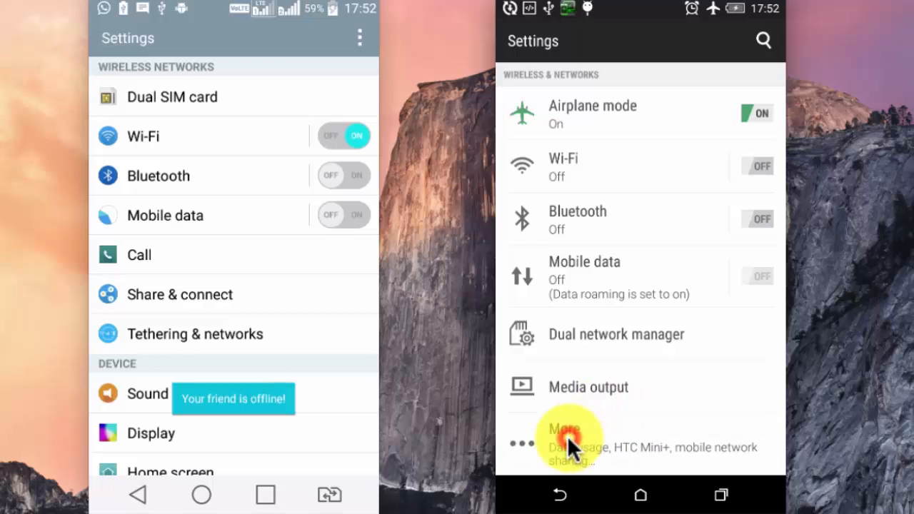
{"action": "left_click", "coordinate": [564, 436]}
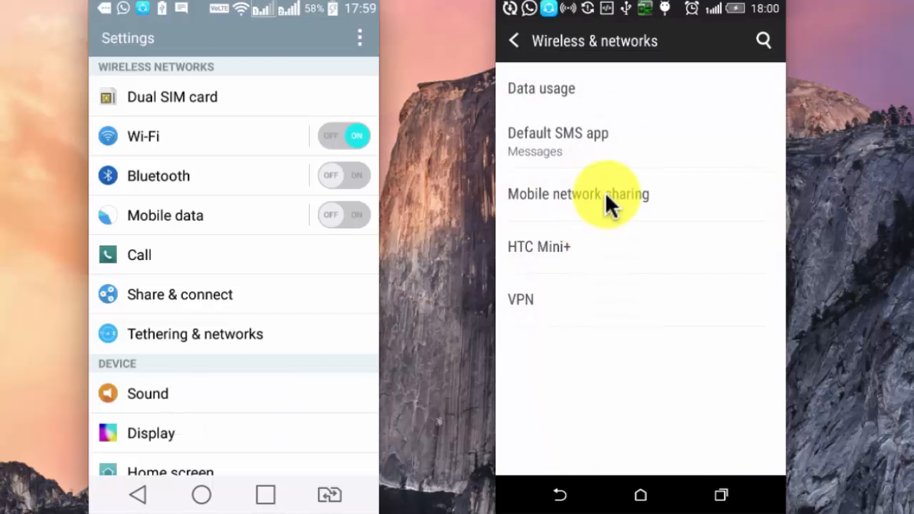
{"action": "left_click", "coordinate": [578, 194]}
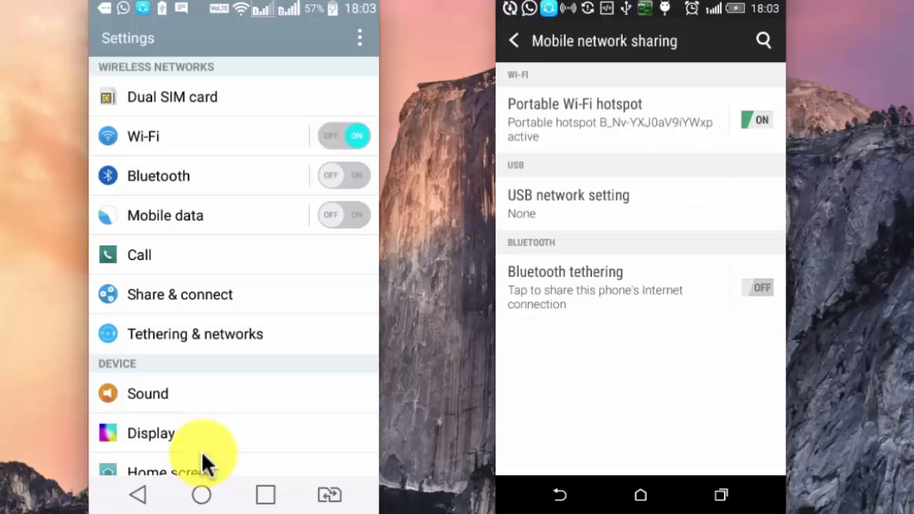
{"action": "mouse_move", "coordinate": [201, 494]}
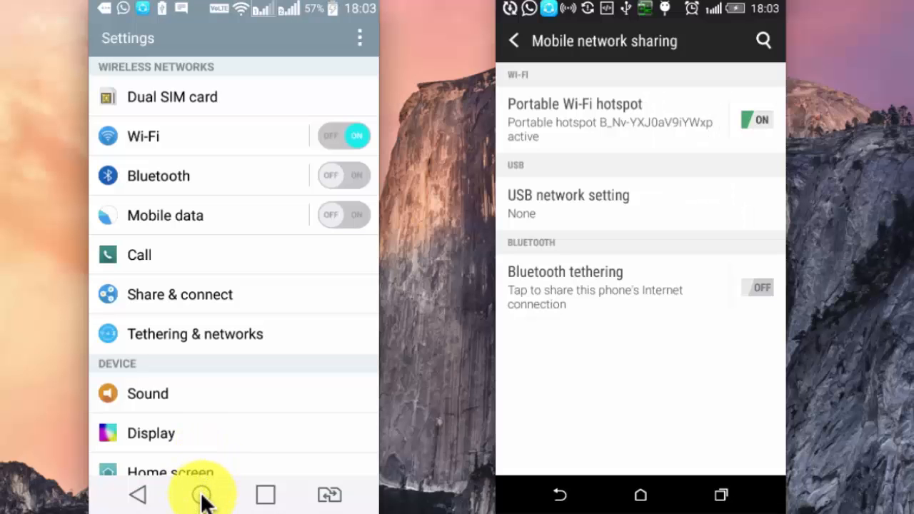
{"action": "left_click", "coordinate": [202, 494]}
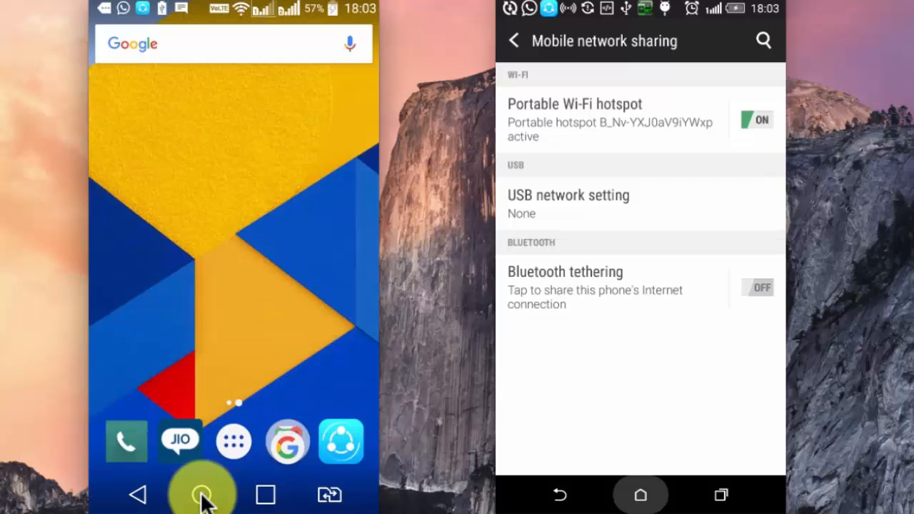
{"action": "left_click", "coordinate": [640, 494]}
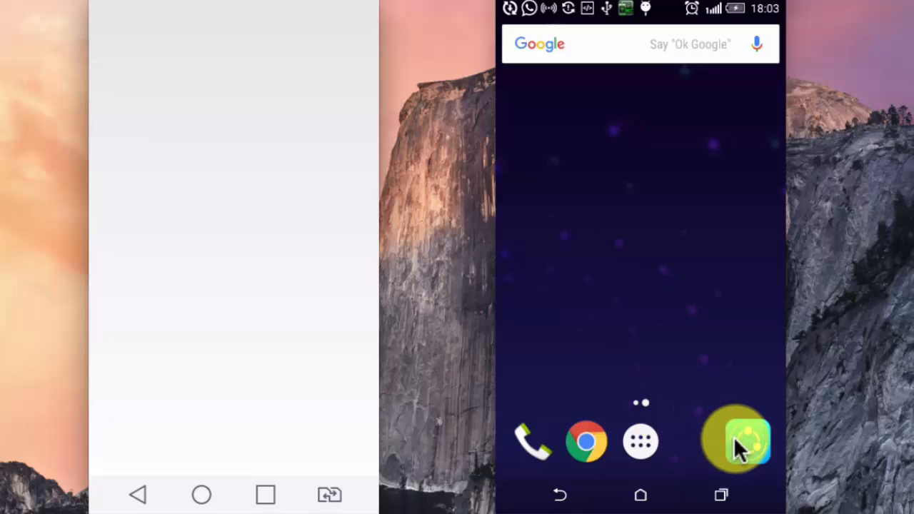
- Show the video folders available to send in SHAREit's file picker
{"action": "left_click", "coordinate": [737, 440]}
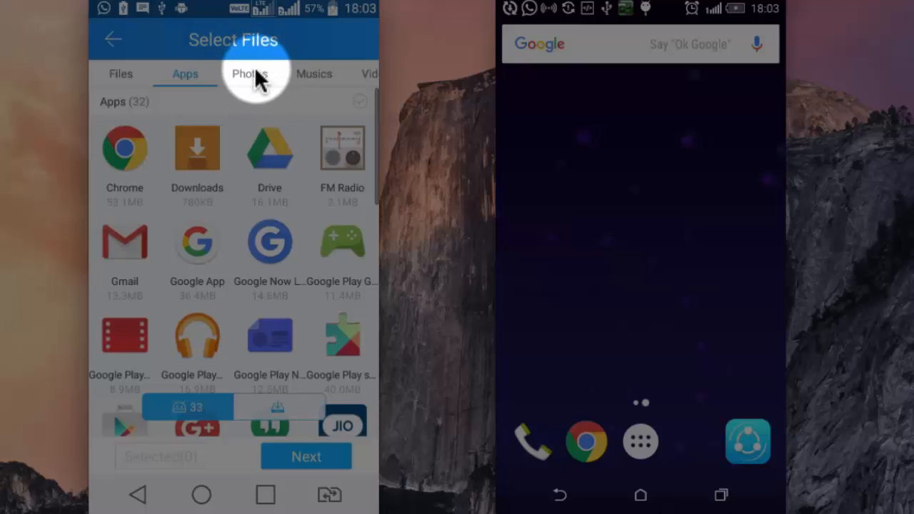
{"action": "mouse_move", "coordinate": [314, 74]}
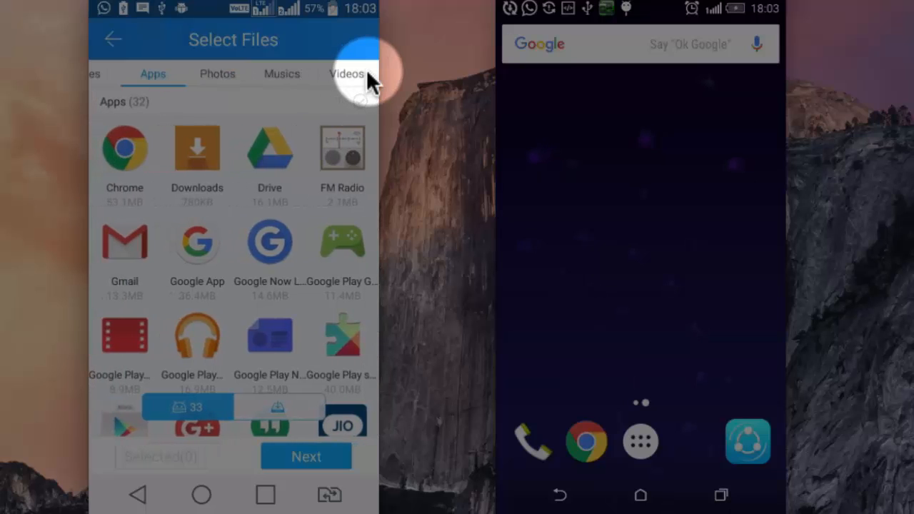
{"action": "left_click", "coordinate": [347, 75]}
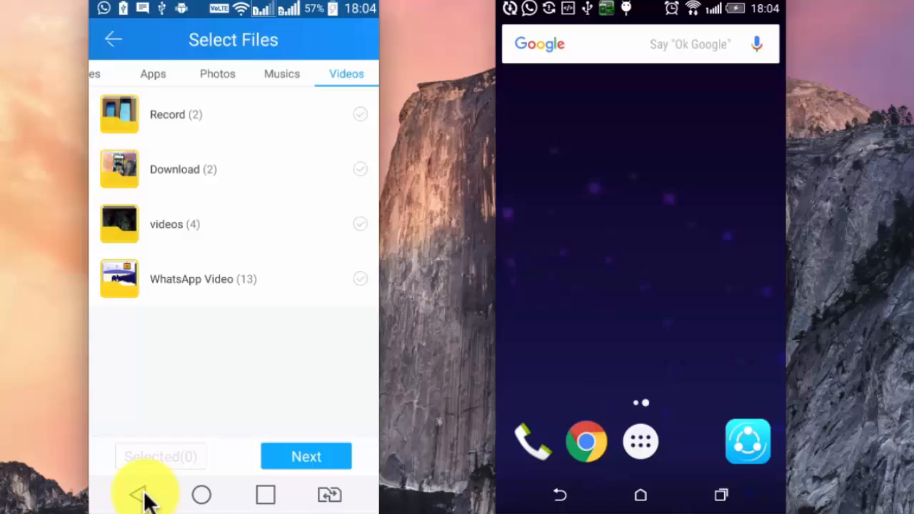
- Leave file selection, view the Transfer History from the Me page, and return to the profile
{"action": "left_click", "coordinate": [146, 493]}
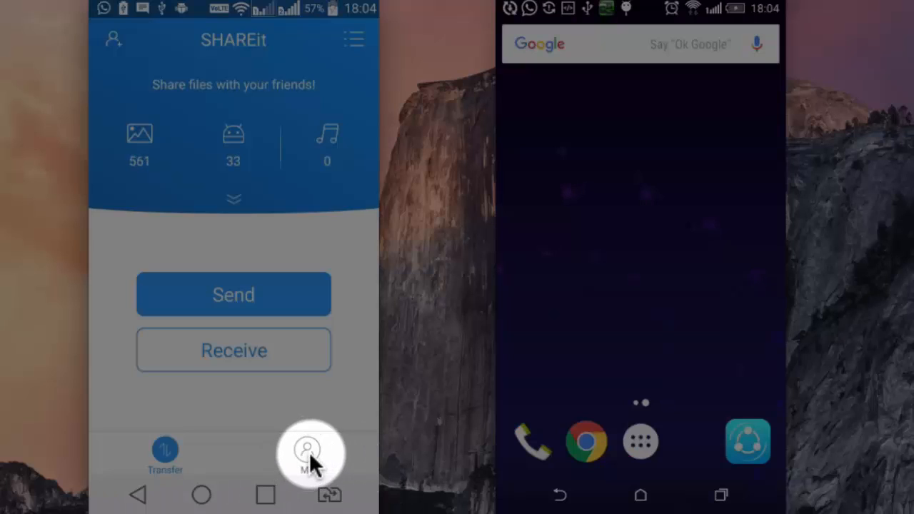
{"action": "left_click", "coordinate": [307, 454]}
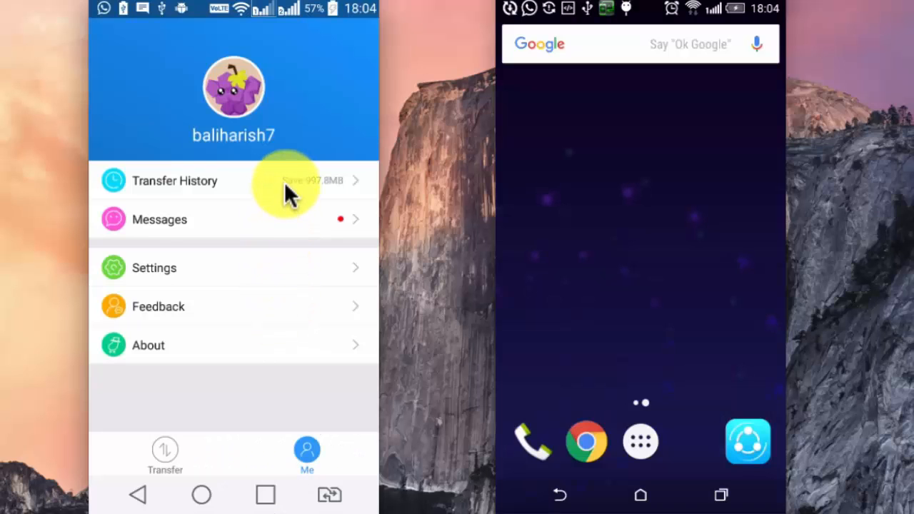
{"action": "left_click", "coordinate": [174, 180]}
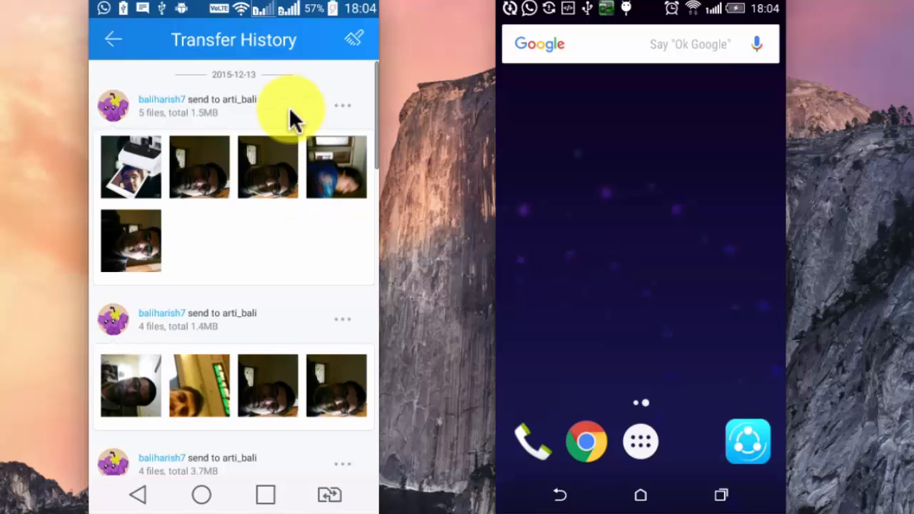
{"action": "mouse_move", "coordinate": [278, 140]}
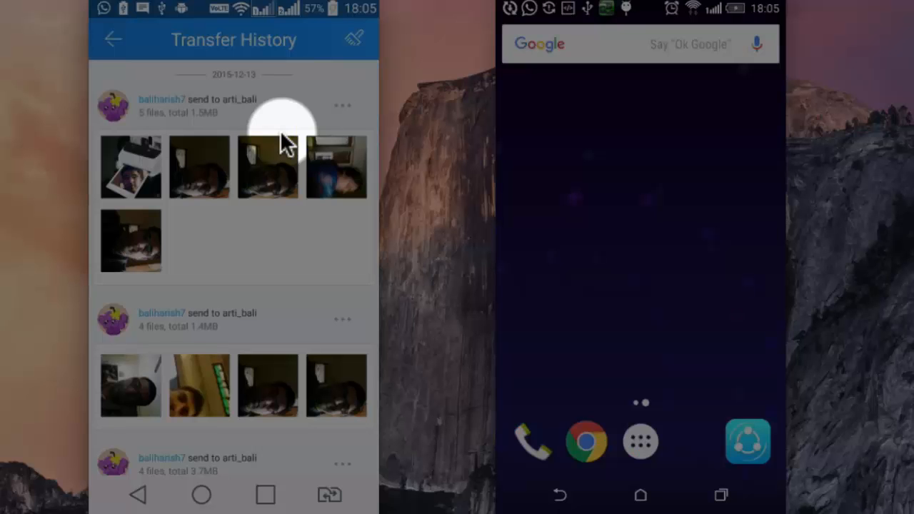
{"action": "left_click", "coordinate": [355, 40]}
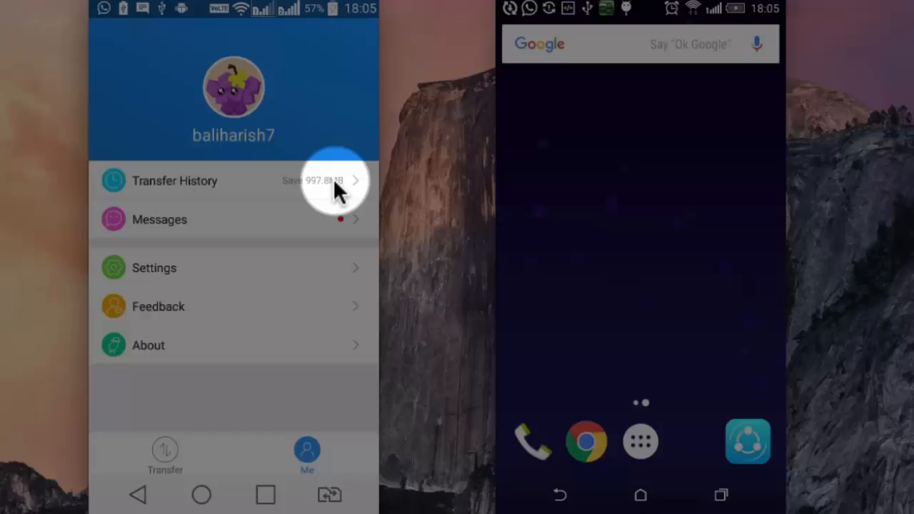
{"action": "mouse_move", "coordinate": [303, 197]}
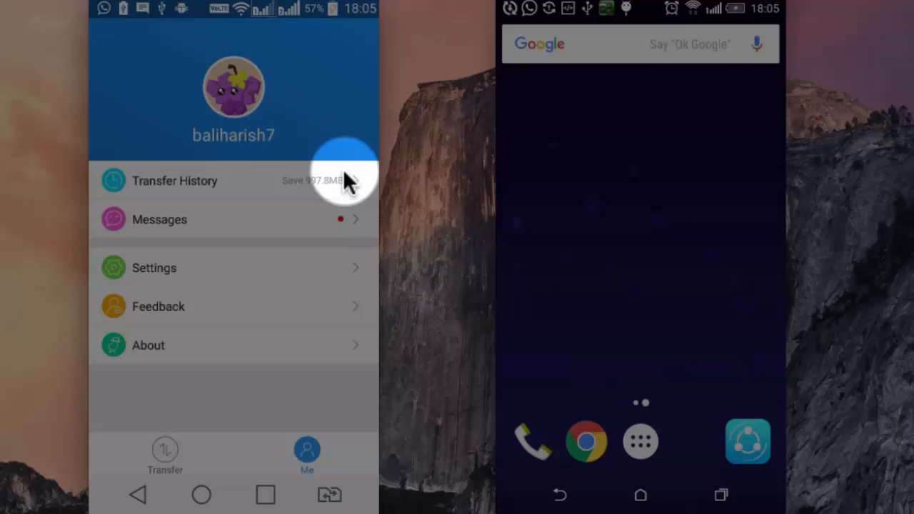
{"action": "mouse_move", "coordinate": [307, 180]}
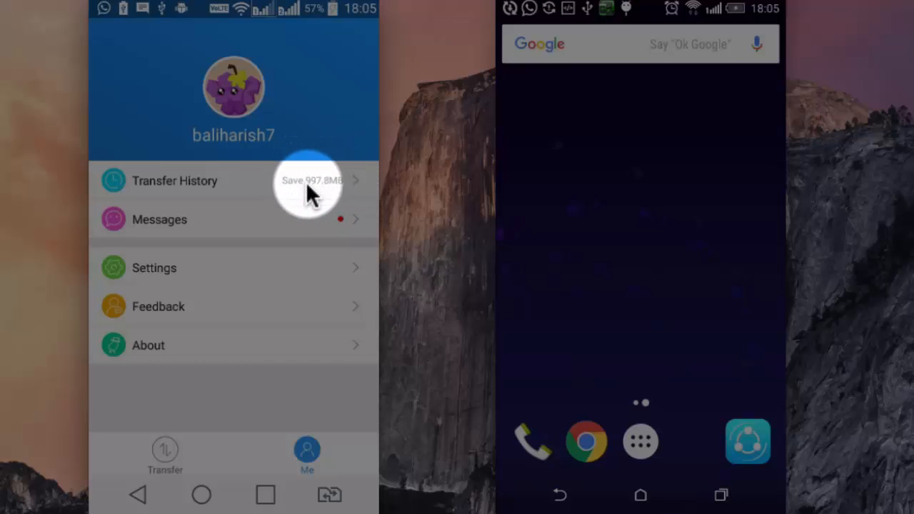
{"action": "mouse_move", "coordinate": [257, 225]}
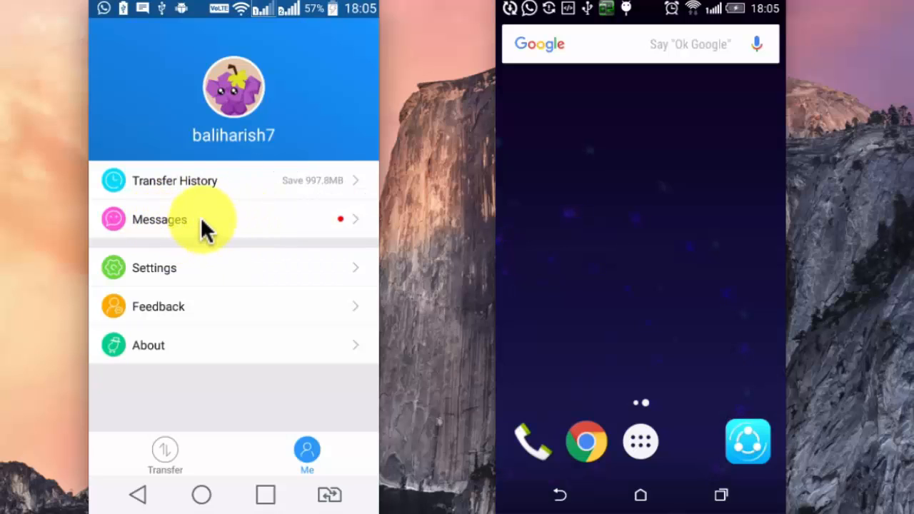
{"action": "mouse_move", "coordinate": [188, 279]}
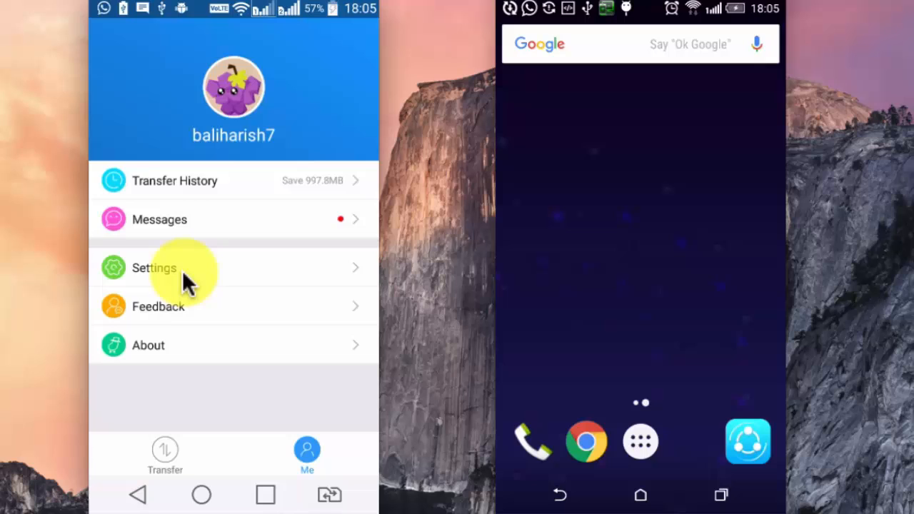
- Set SHAREit's storage location to the SD card and confirm with OK
{"action": "left_click", "coordinate": [154, 269]}
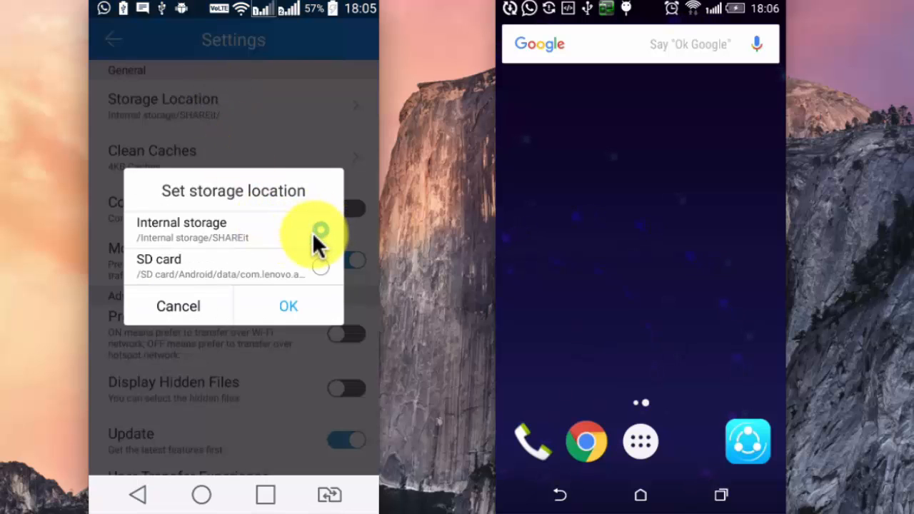
{"action": "left_click", "coordinate": [320, 230]}
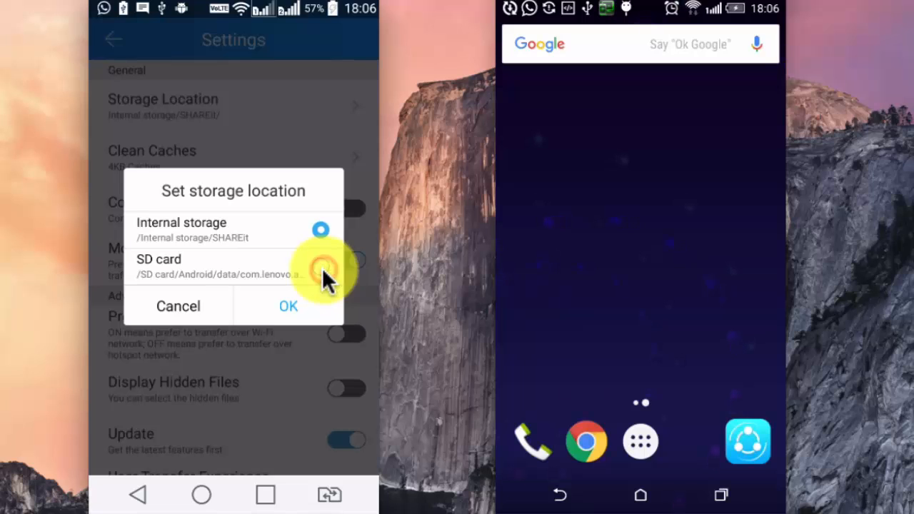
{"action": "left_click", "coordinate": [320, 267]}
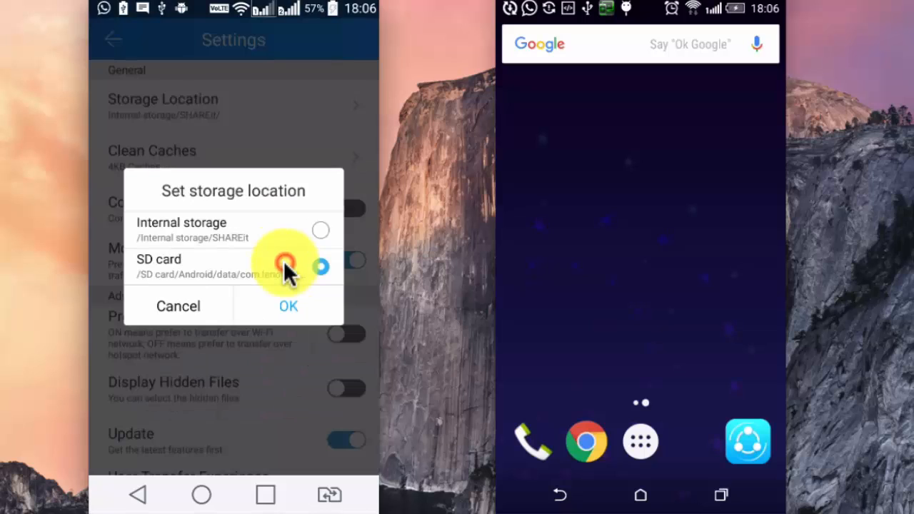
{"action": "left_click", "coordinate": [288, 305]}
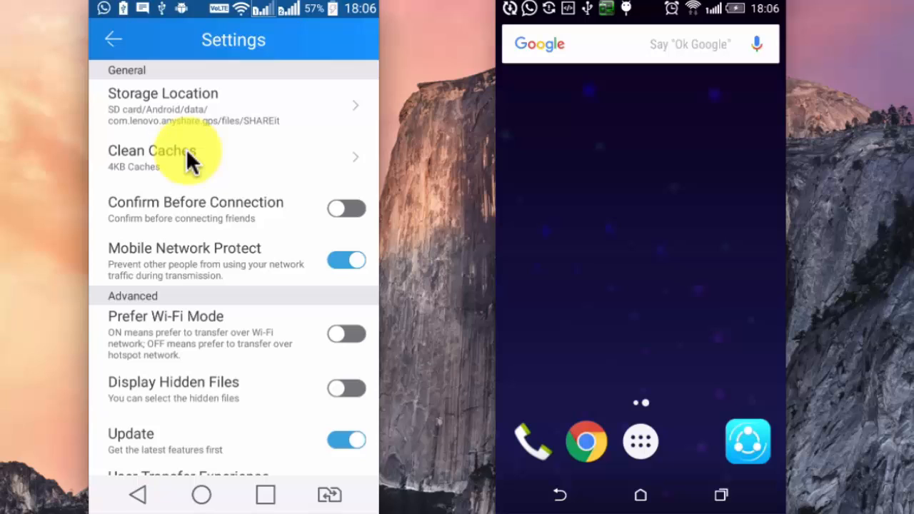
{"action": "mouse_move", "coordinate": [240, 214]}
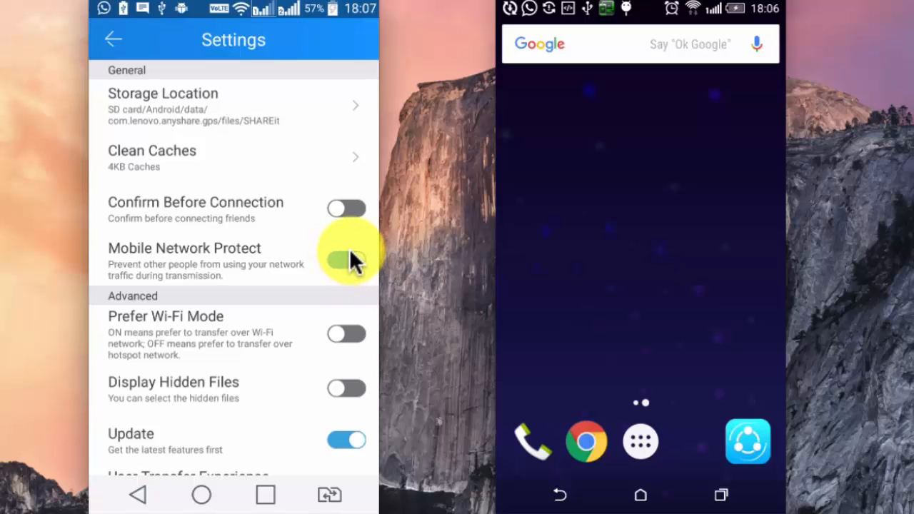
{"action": "left_click", "coordinate": [345, 260]}
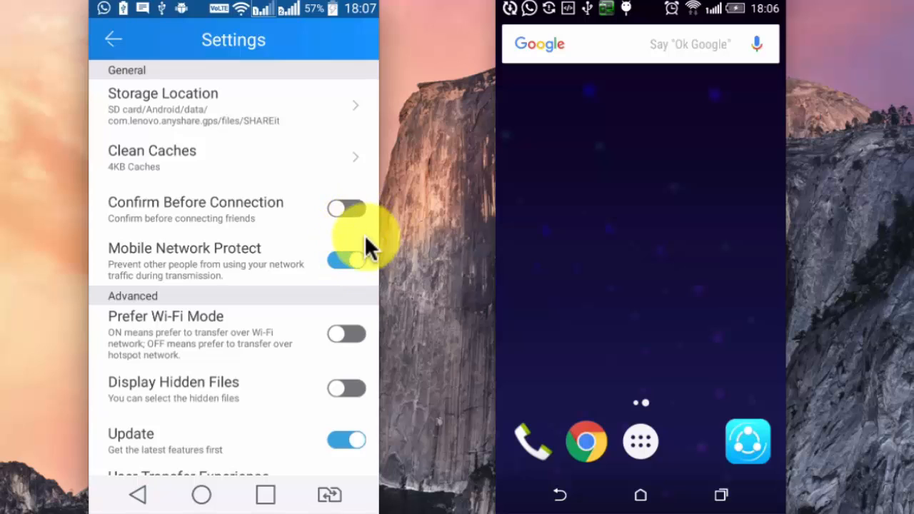
{"action": "left_click", "coordinate": [345, 260]}
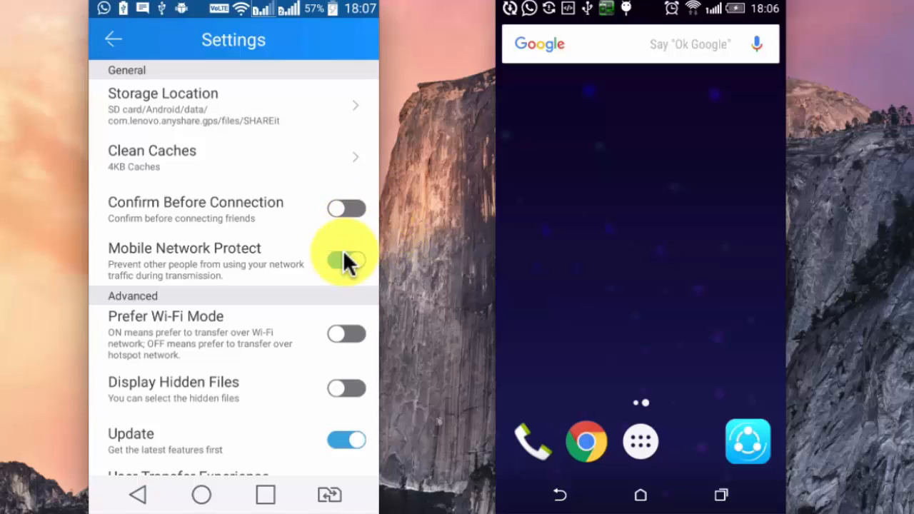
{"action": "left_click", "coordinate": [345, 260]}
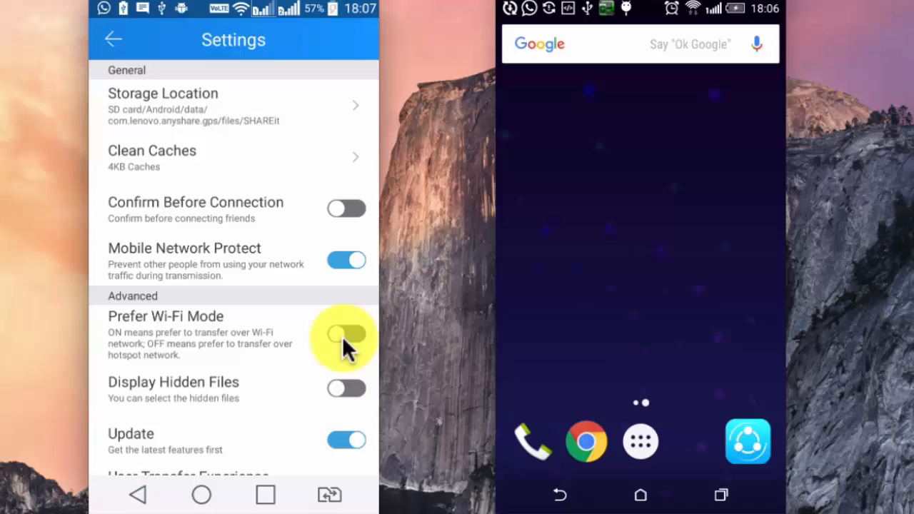
{"action": "scroll", "scroll_direction": "up", "scroll_amount": 3}
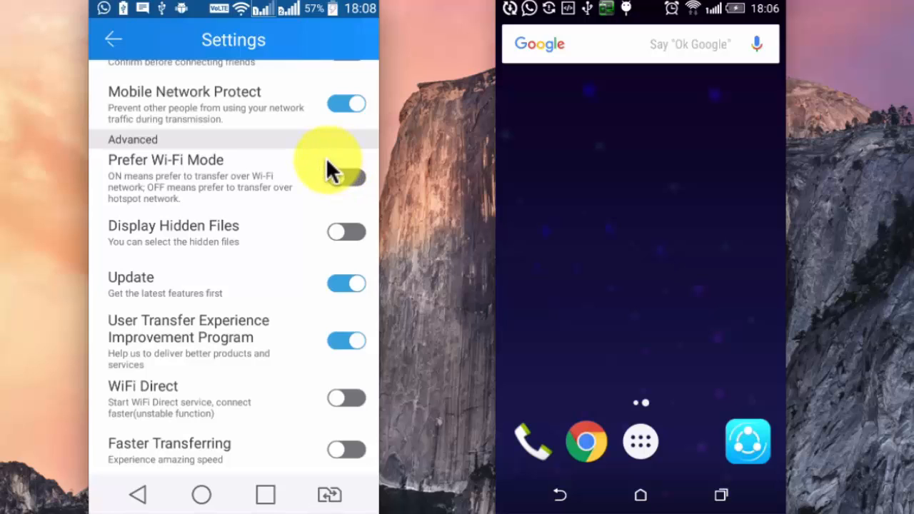
{"action": "left_click", "coordinate": [346, 178]}
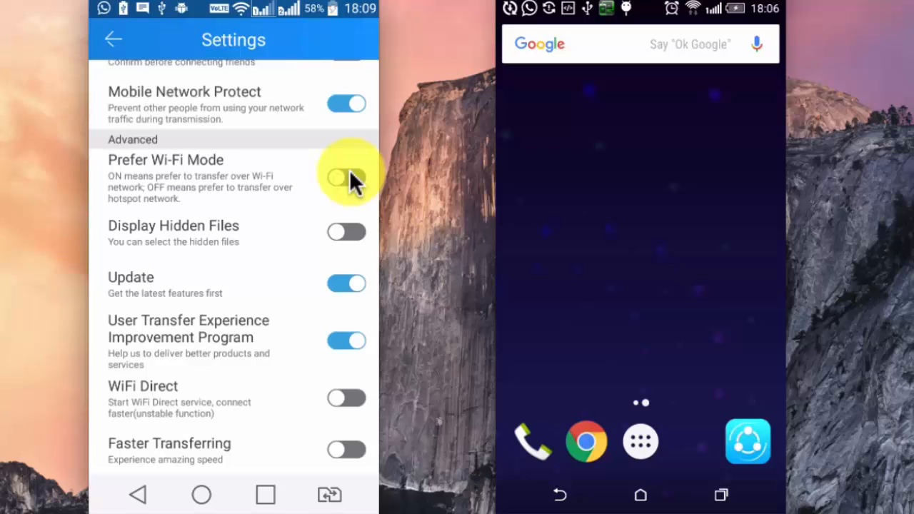
{"action": "left_click", "coordinate": [345, 177]}
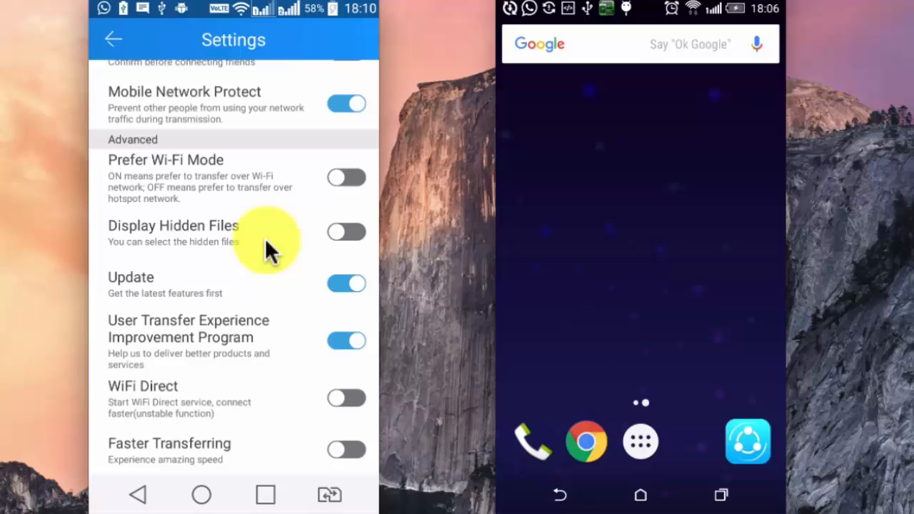
{"action": "mouse_move", "coordinate": [242, 296]}
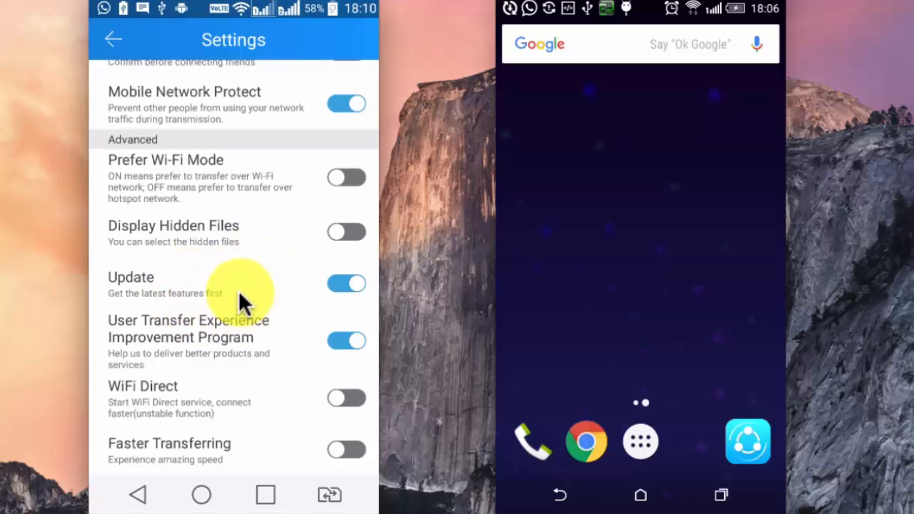
{"action": "mouse_move", "coordinate": [283, 342]}
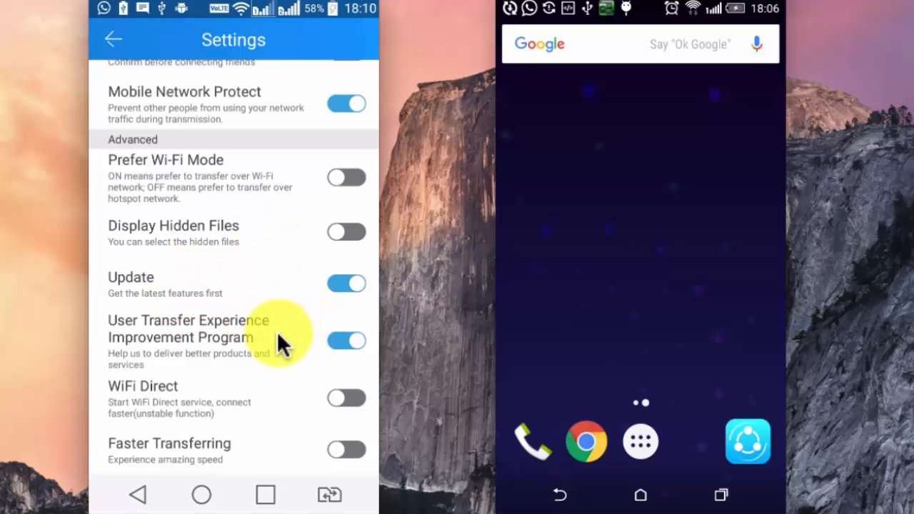
{"action": "mouse_move", "coordinate": [300, 378]}
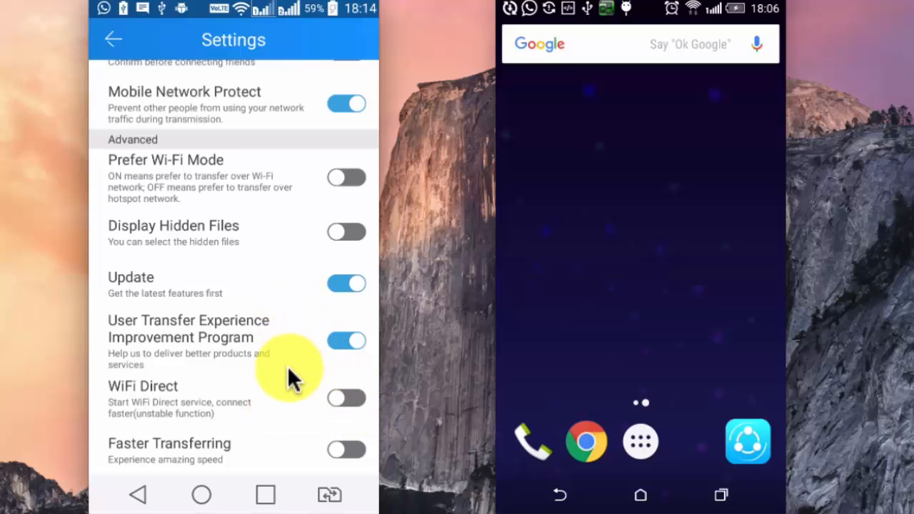
{"action": "mouse_move", "coordinate": [569, 260]}
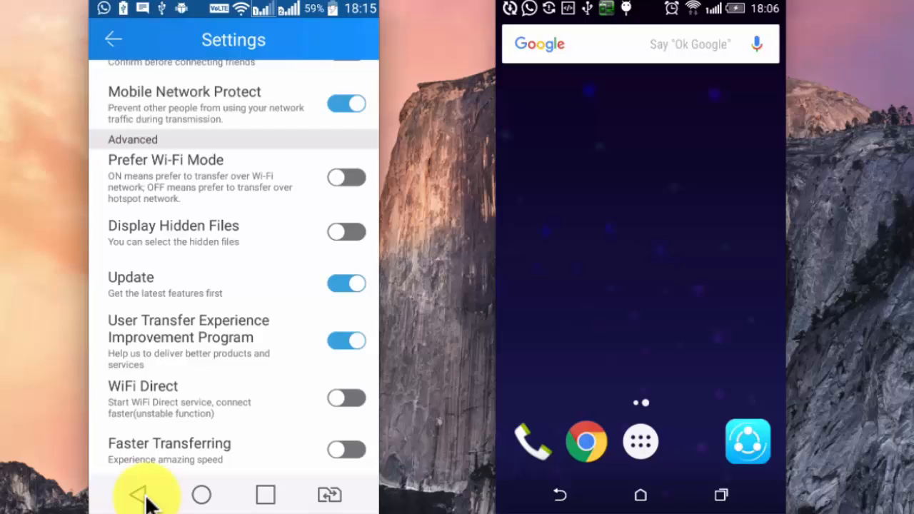
- Return to SHAREit's home screen and show the Invite page with its QR code
{"action": "left_click", "coordinate": [146, 494]}
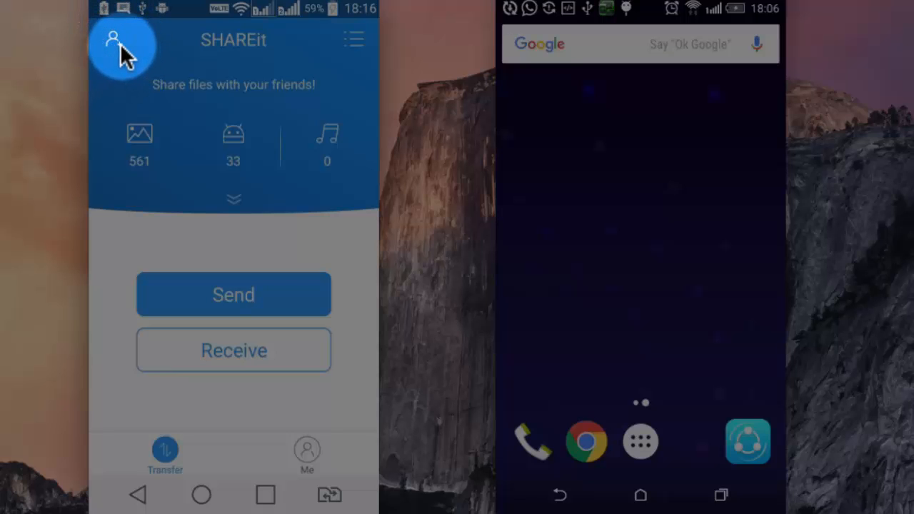
{"action": "left_click", "coordinate": [122, 40]}
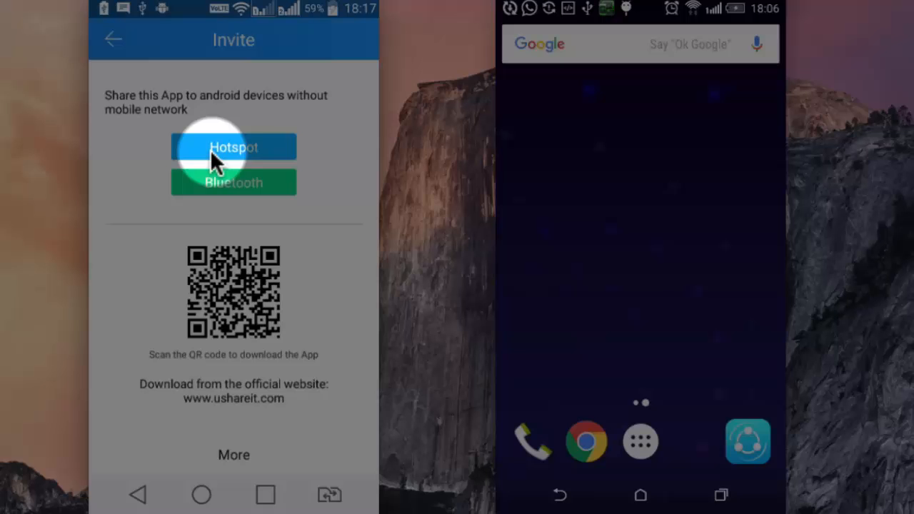
{"action": "mouse_move", "coordinate": [234, 184]}
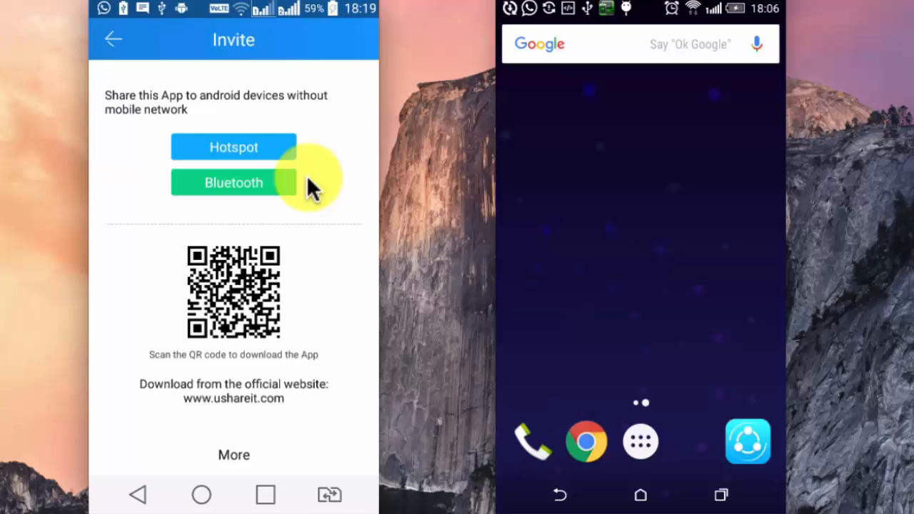
{"action": "mouse_move", "coordinate": [482, 240]}
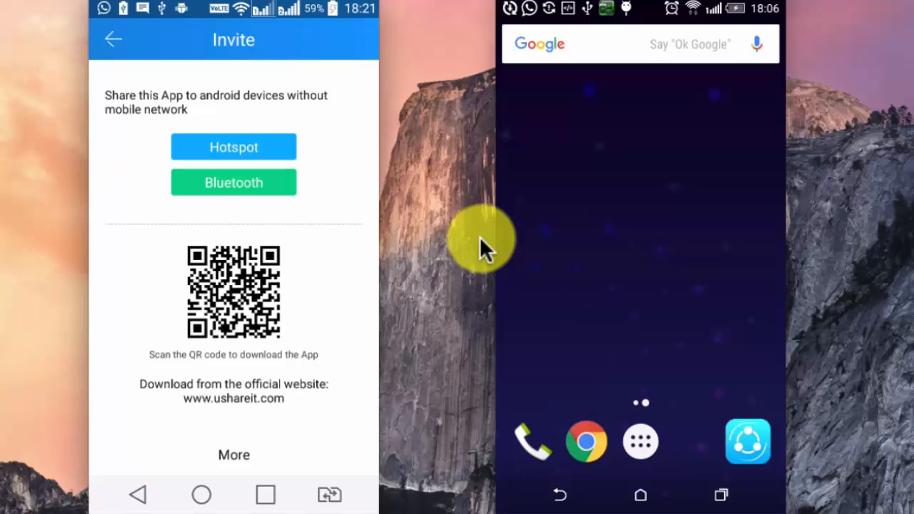
{"action": "mouse_move", "coordinate": [272, 11]}
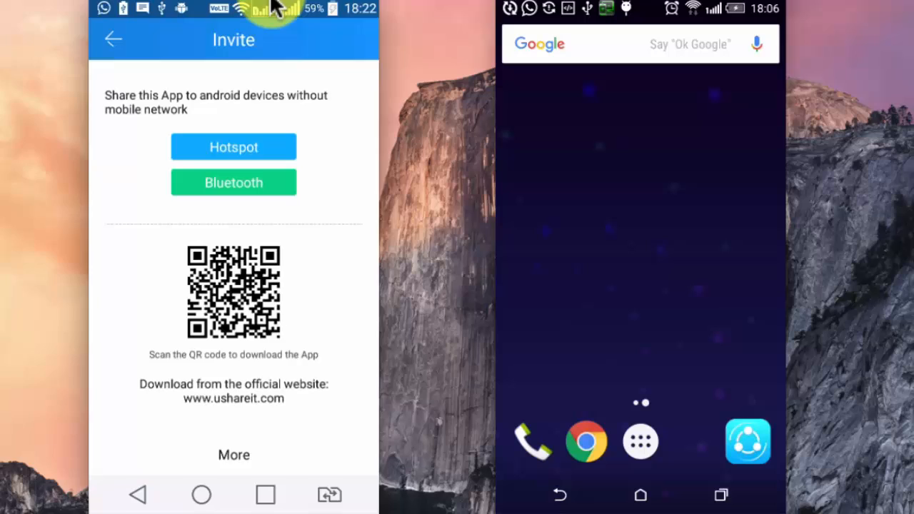